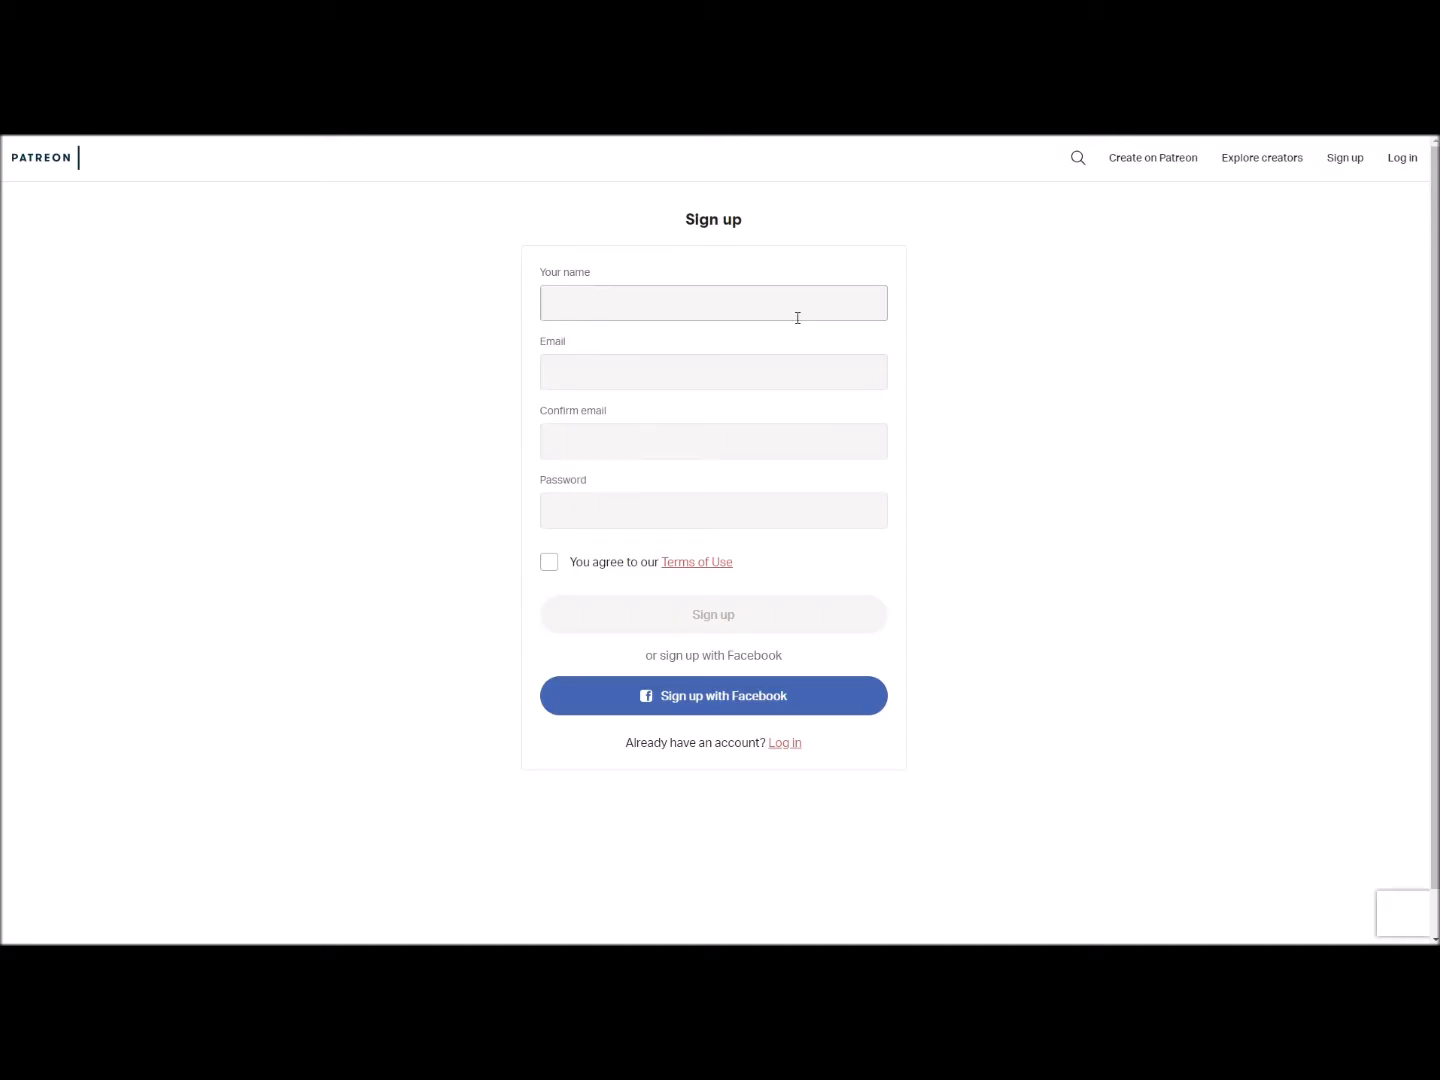
mouse_move(778, 454)
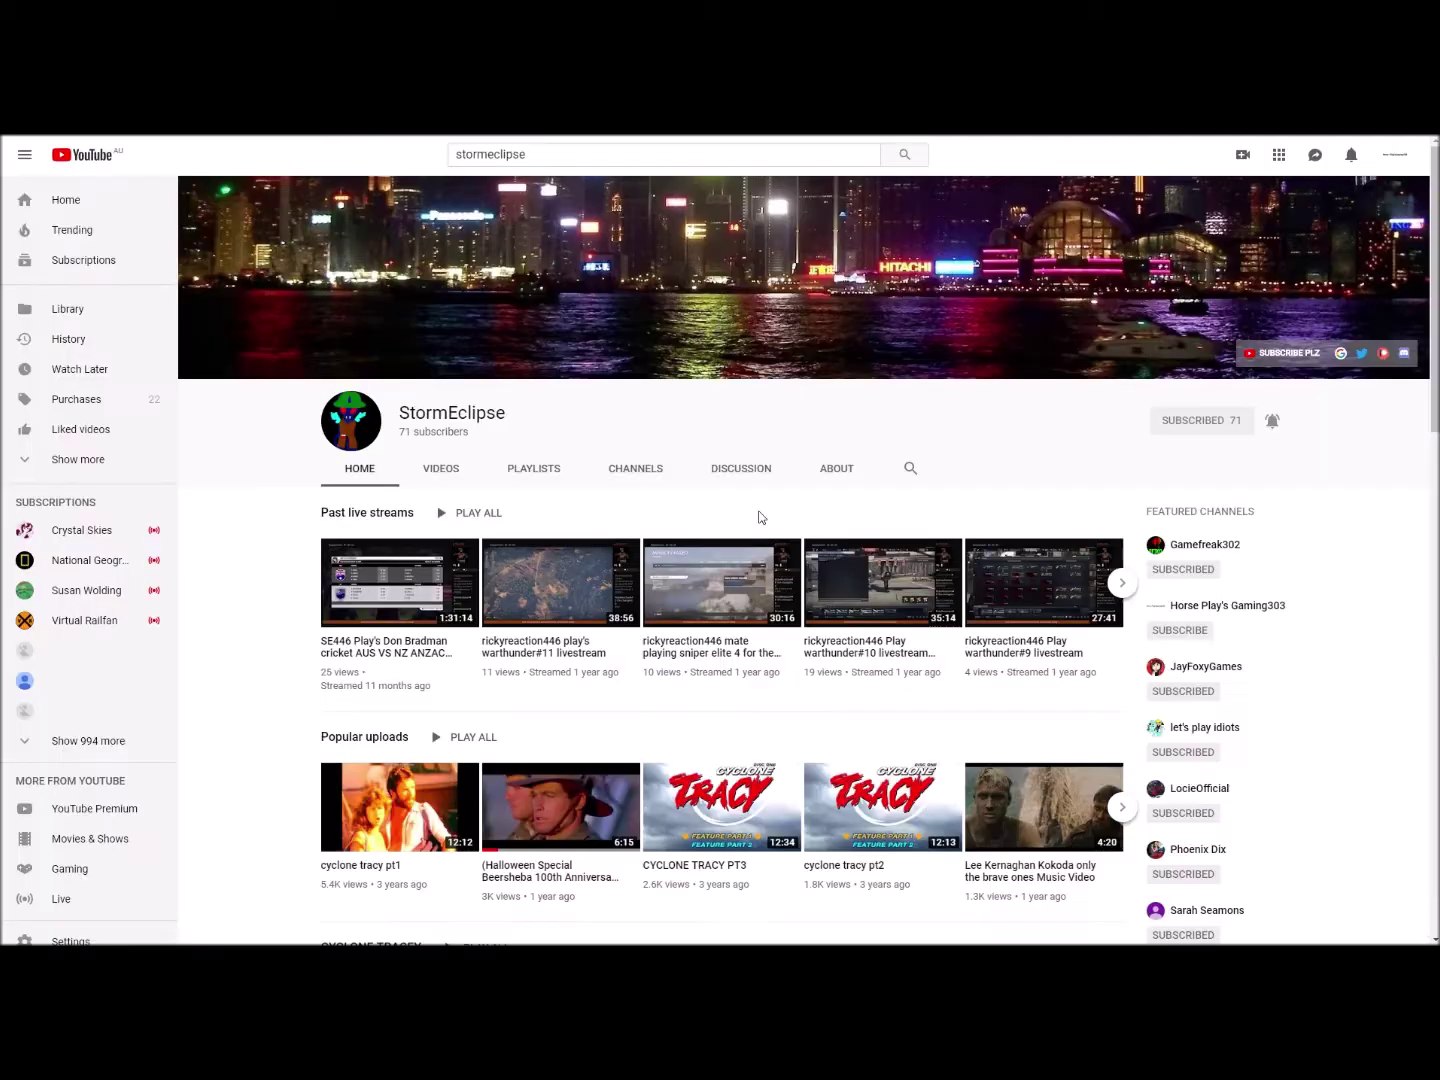
mouse_move(452, 696)
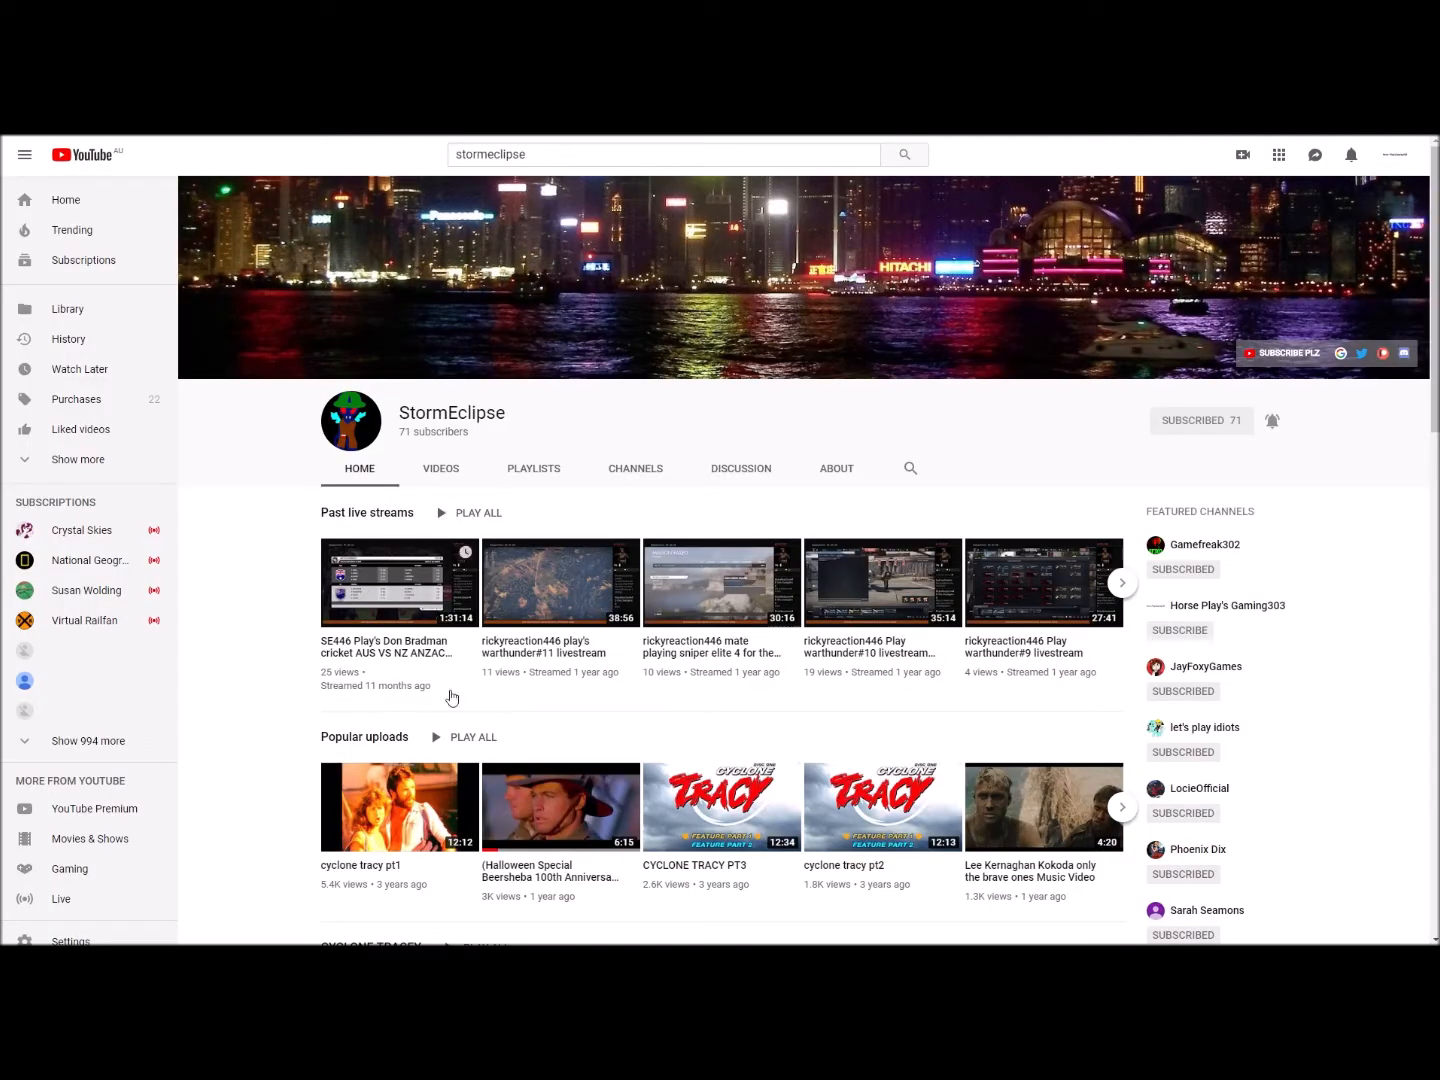
mouse_move(1280, 384)
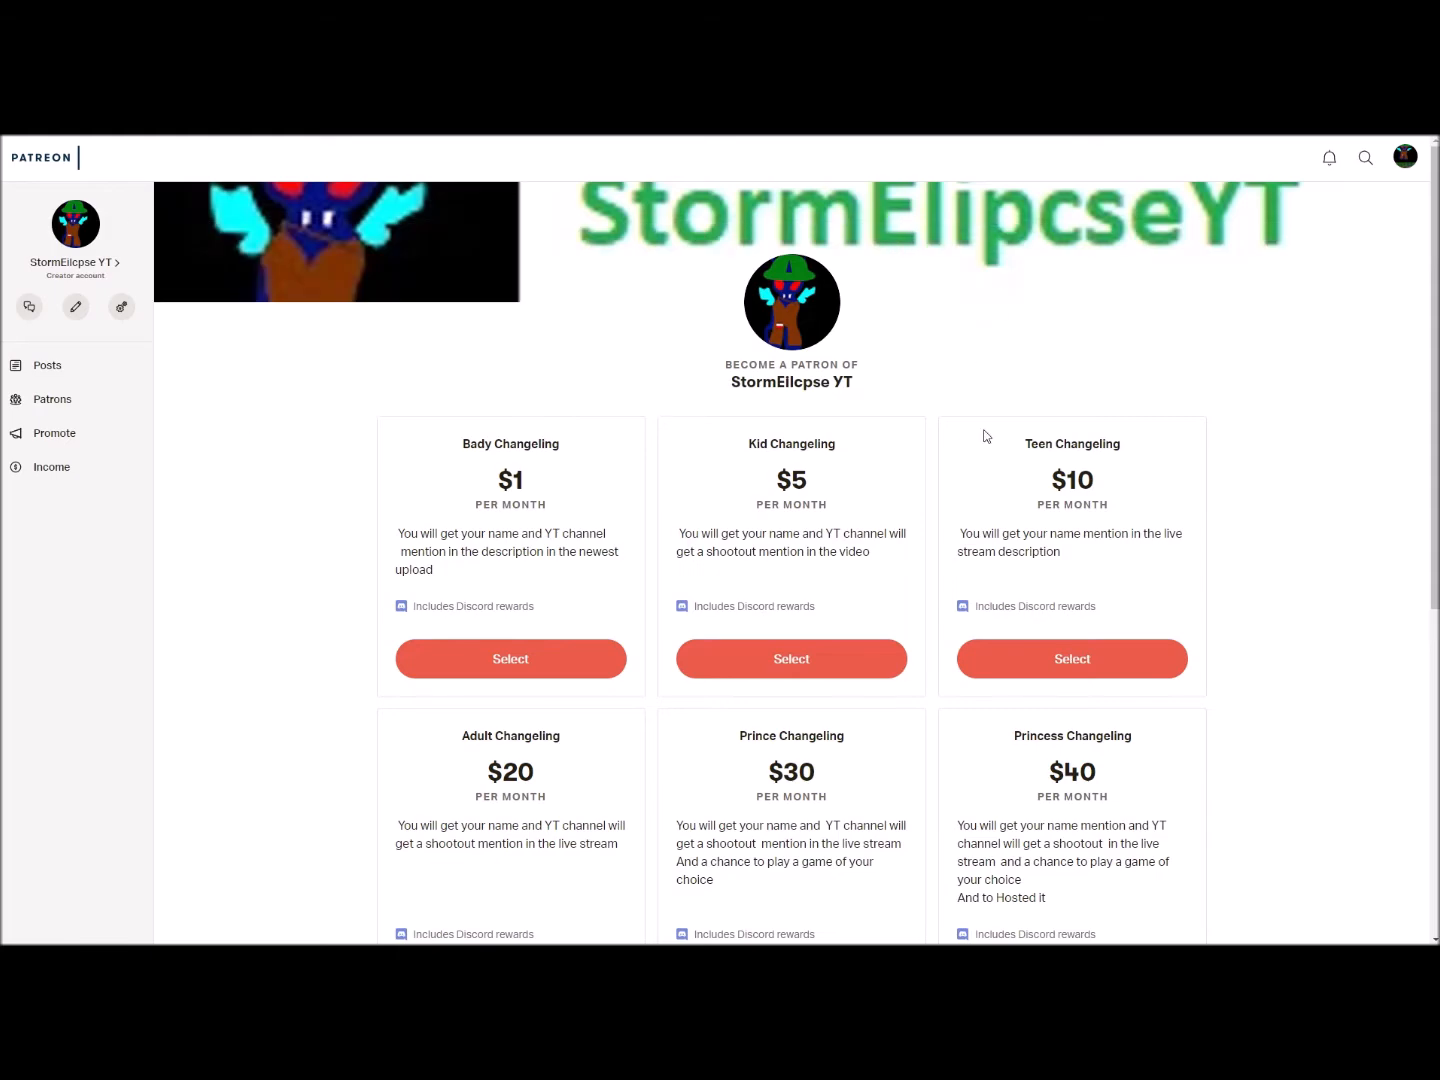
scroll("down", 3)
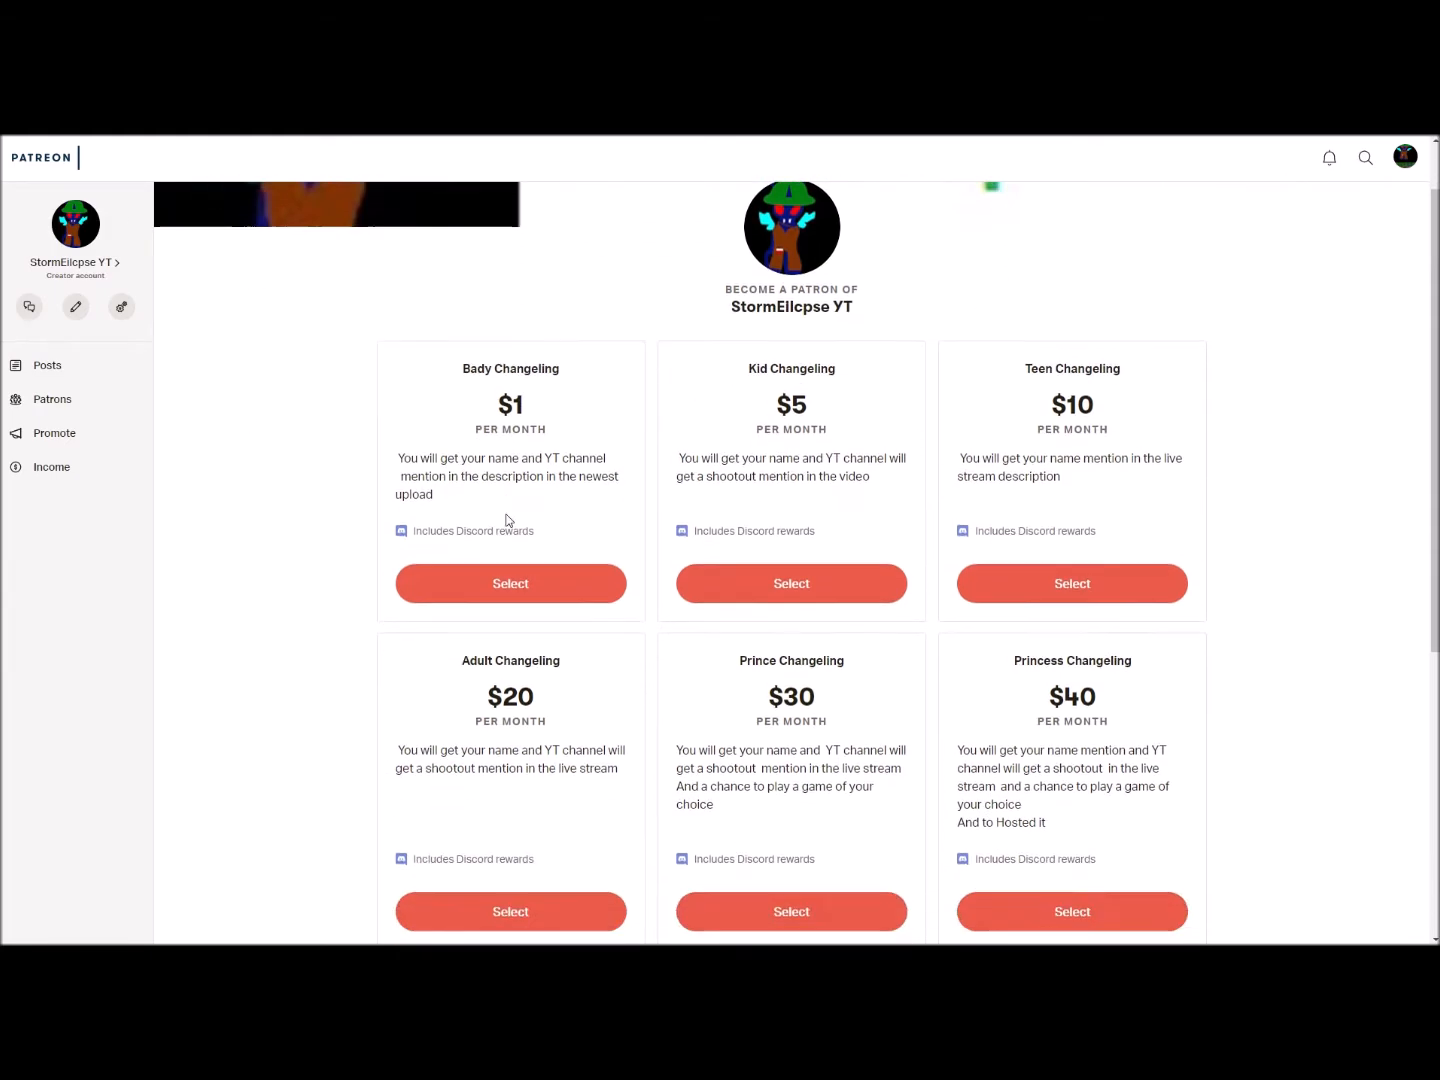
scroll("down", 3)
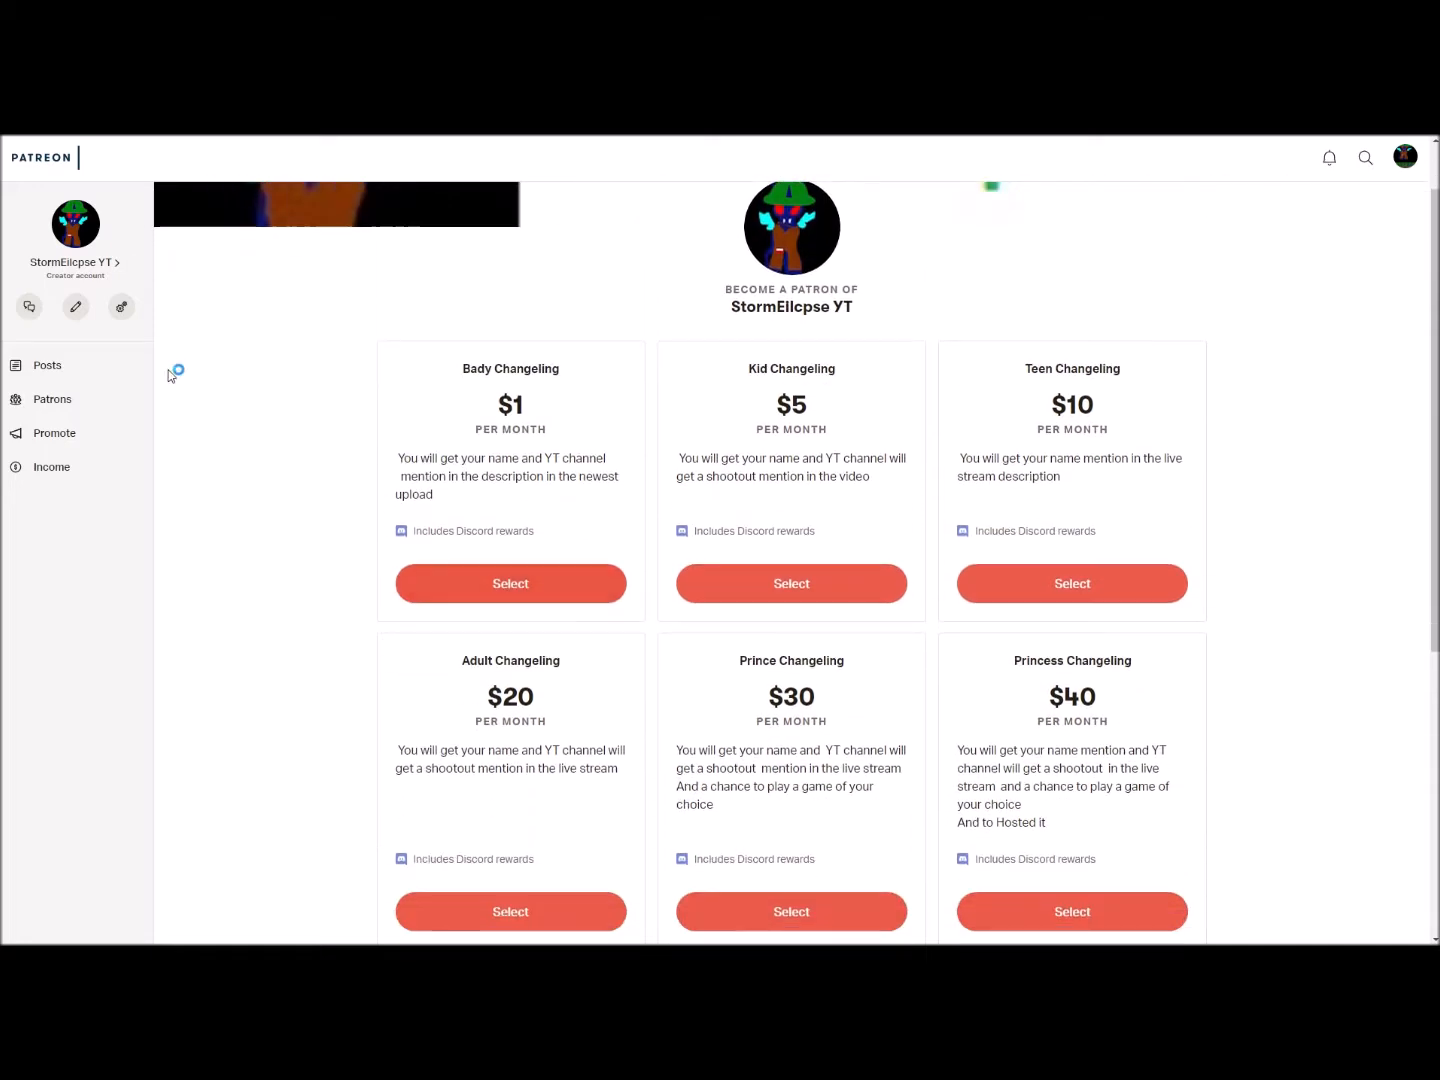
mouse_move(424, 584)
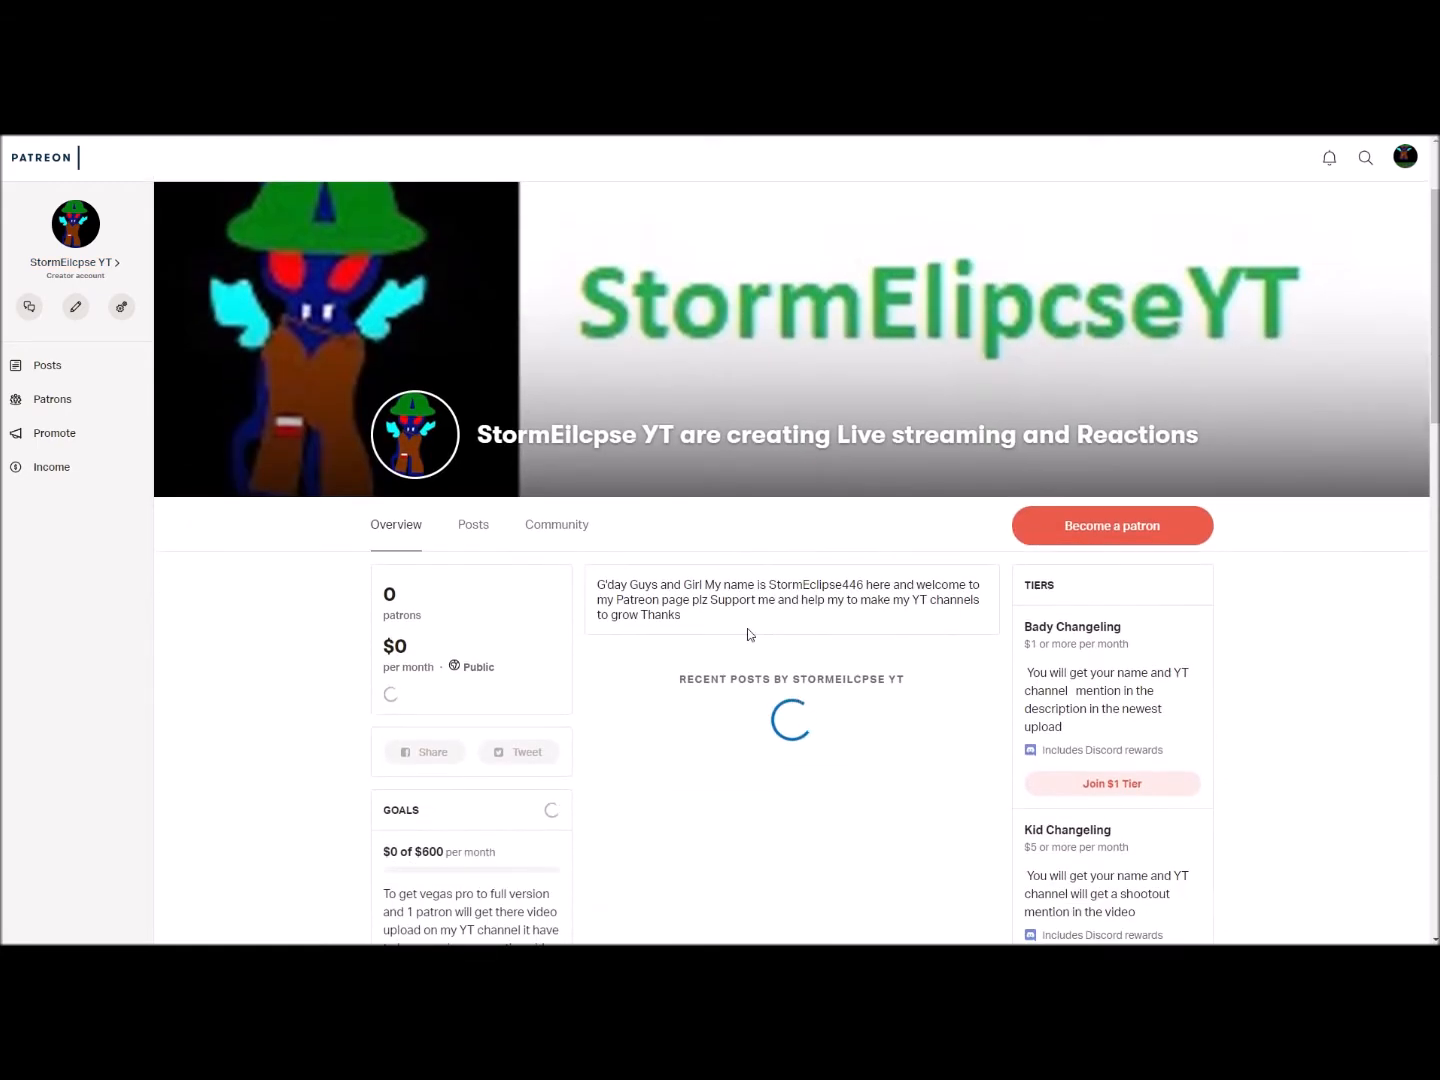
scroll("down", 3)
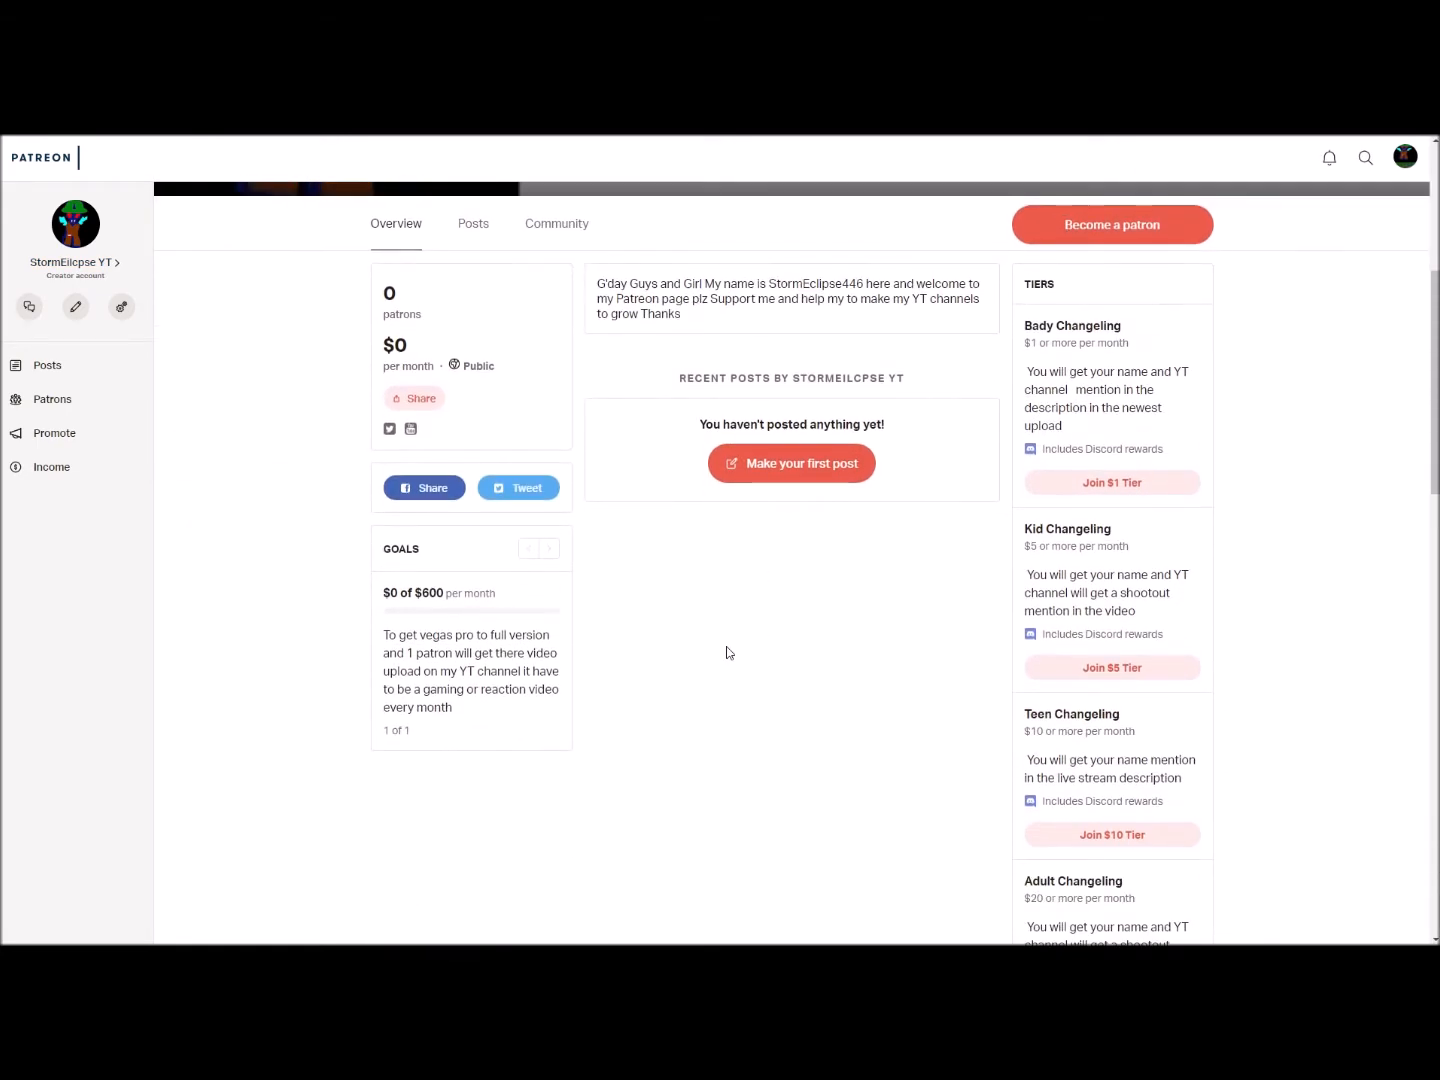
mouse_move(1200, 454)
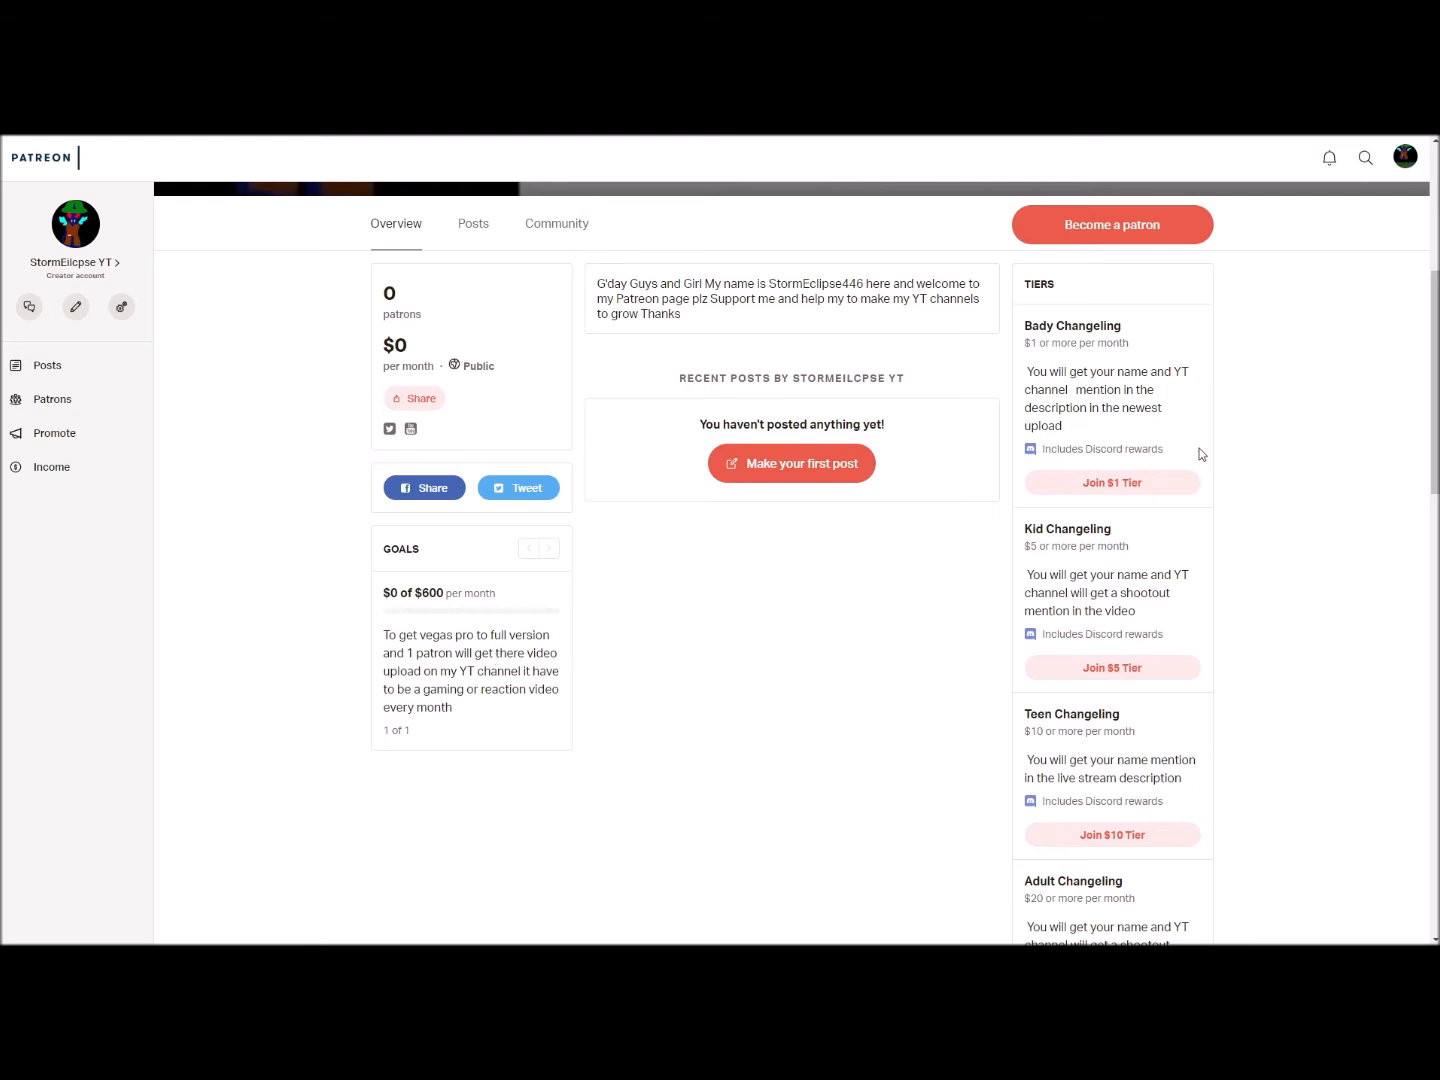
mouse_move(1272, 436)
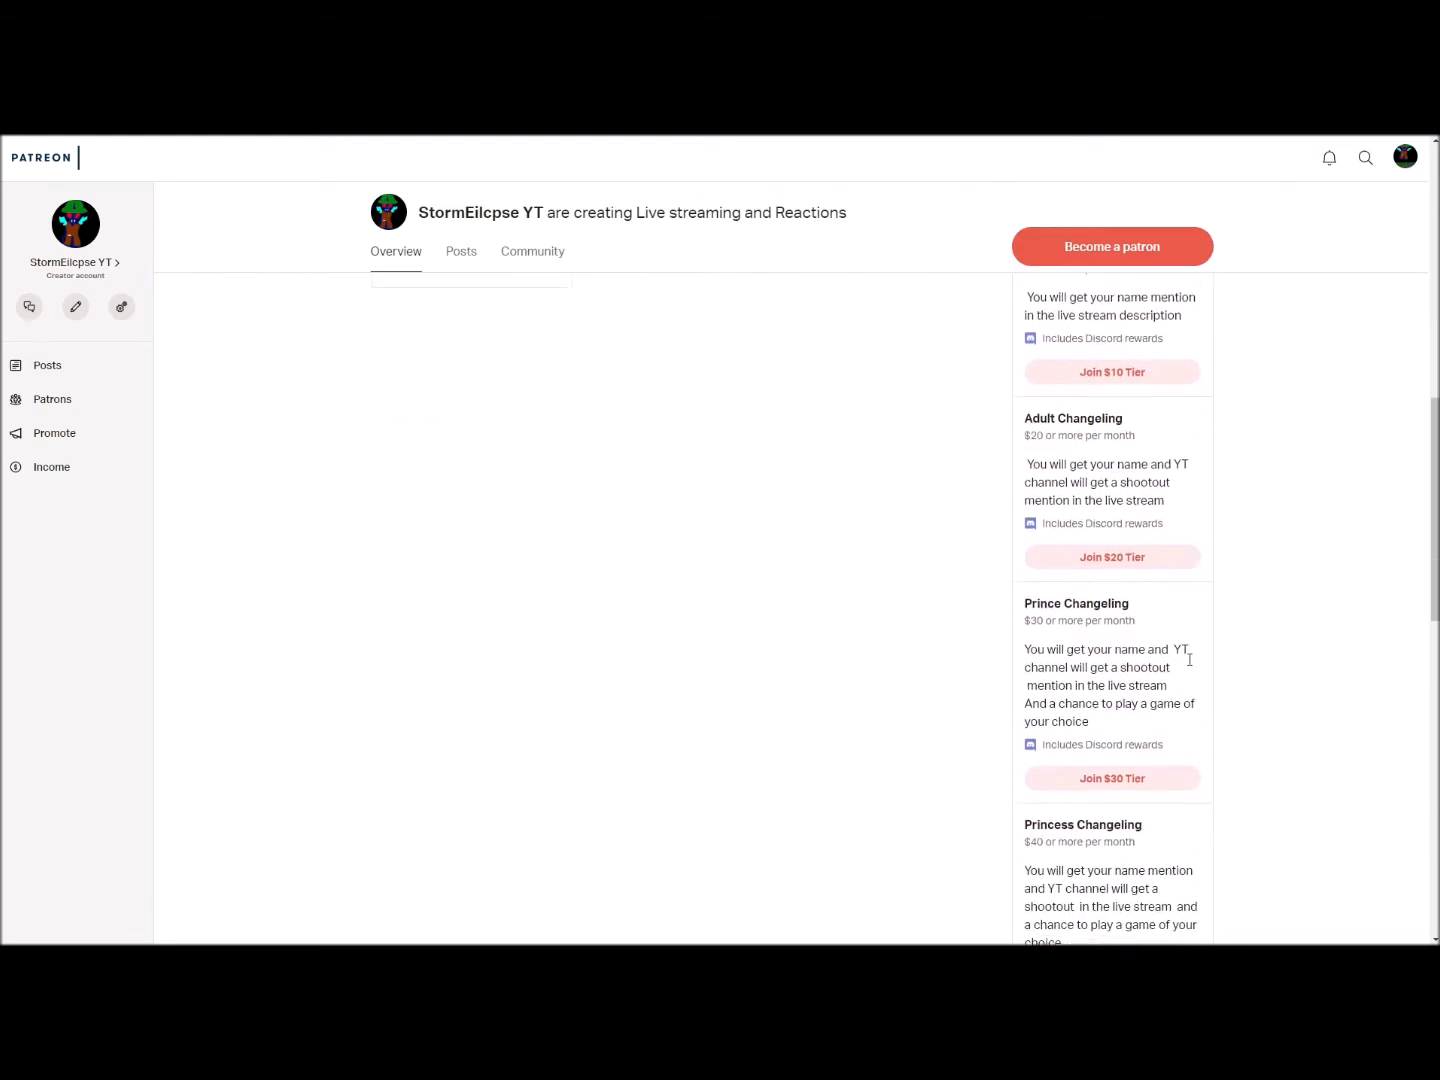
scroll("down", 3)
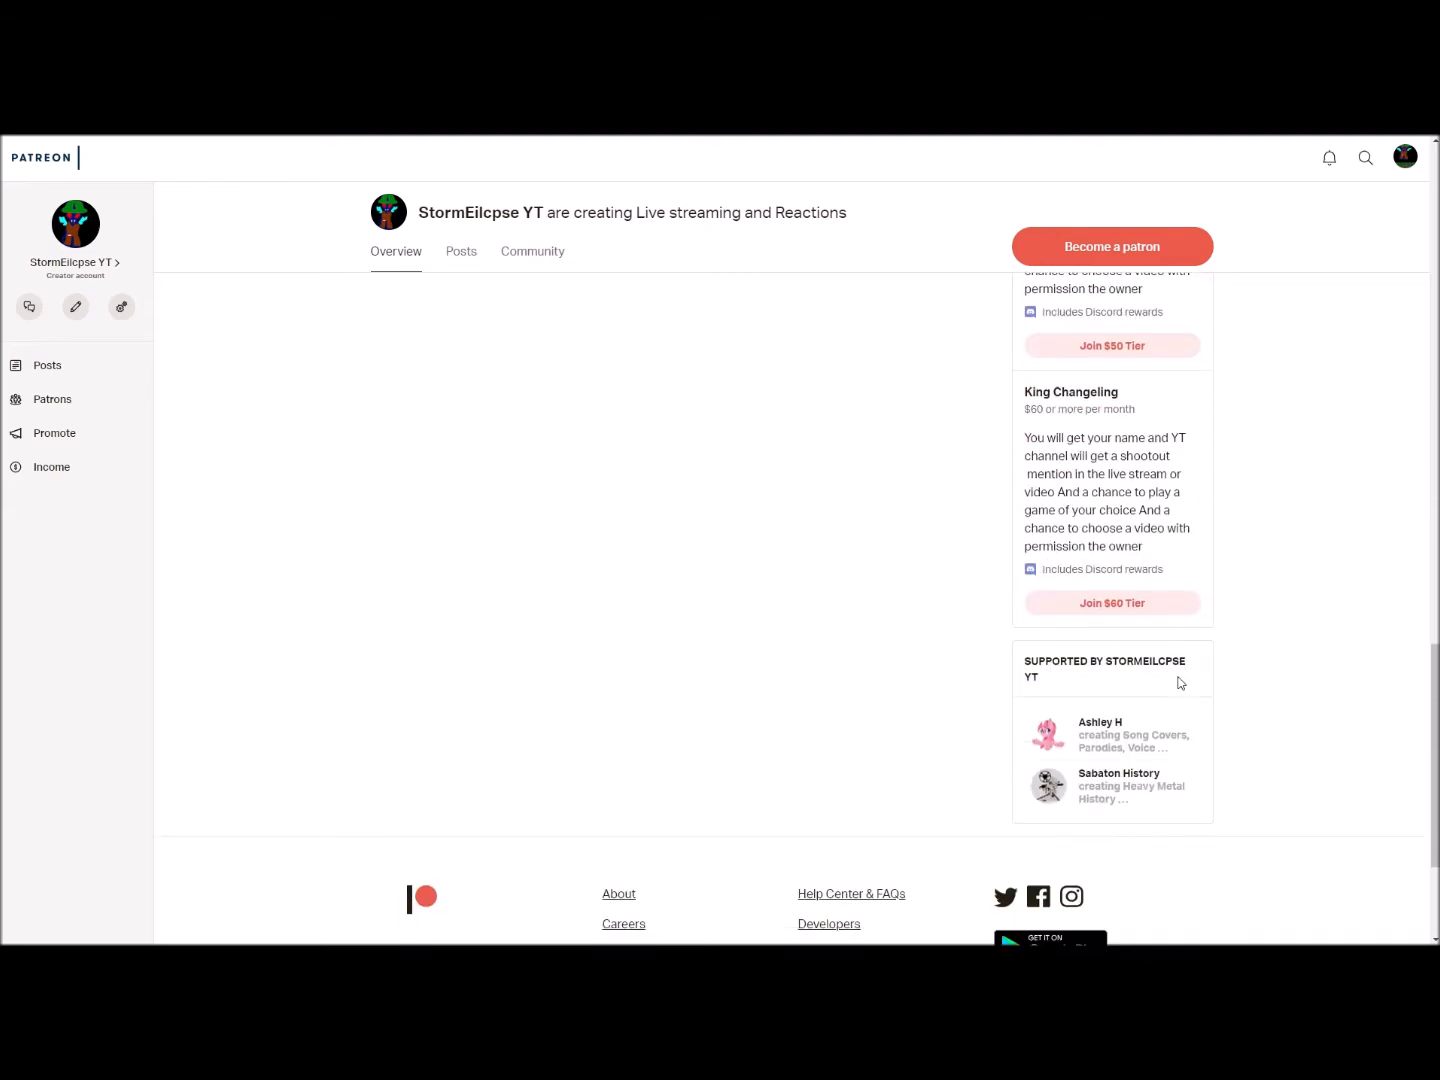
scroll("down", 3)
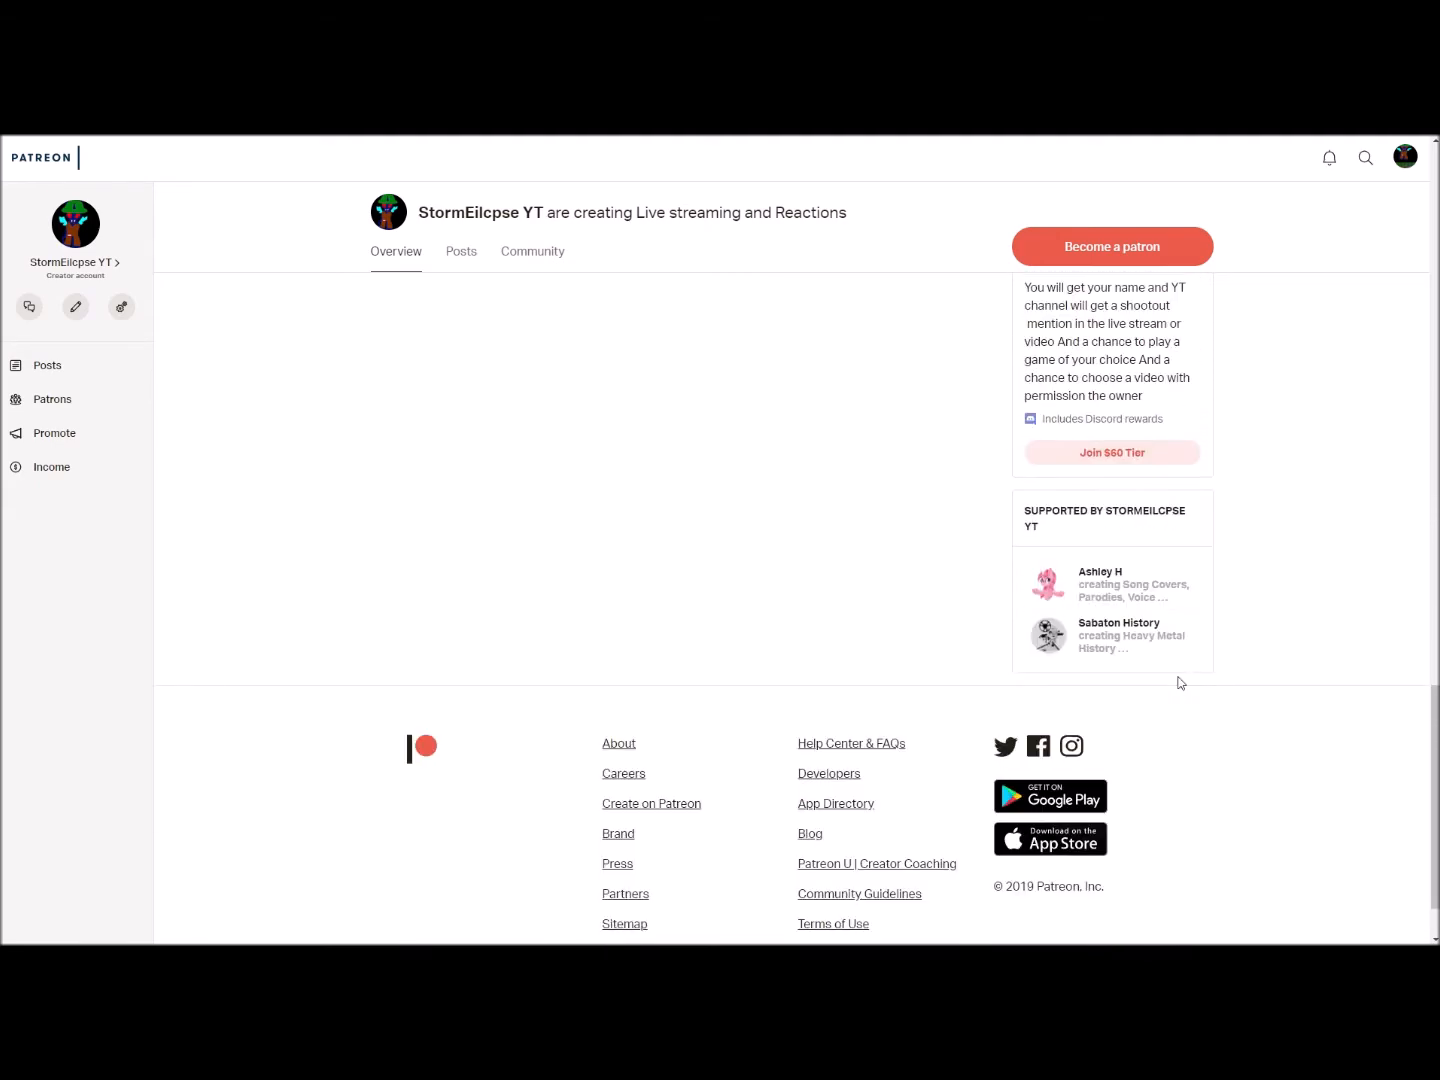
mouse_move(1316, 700)
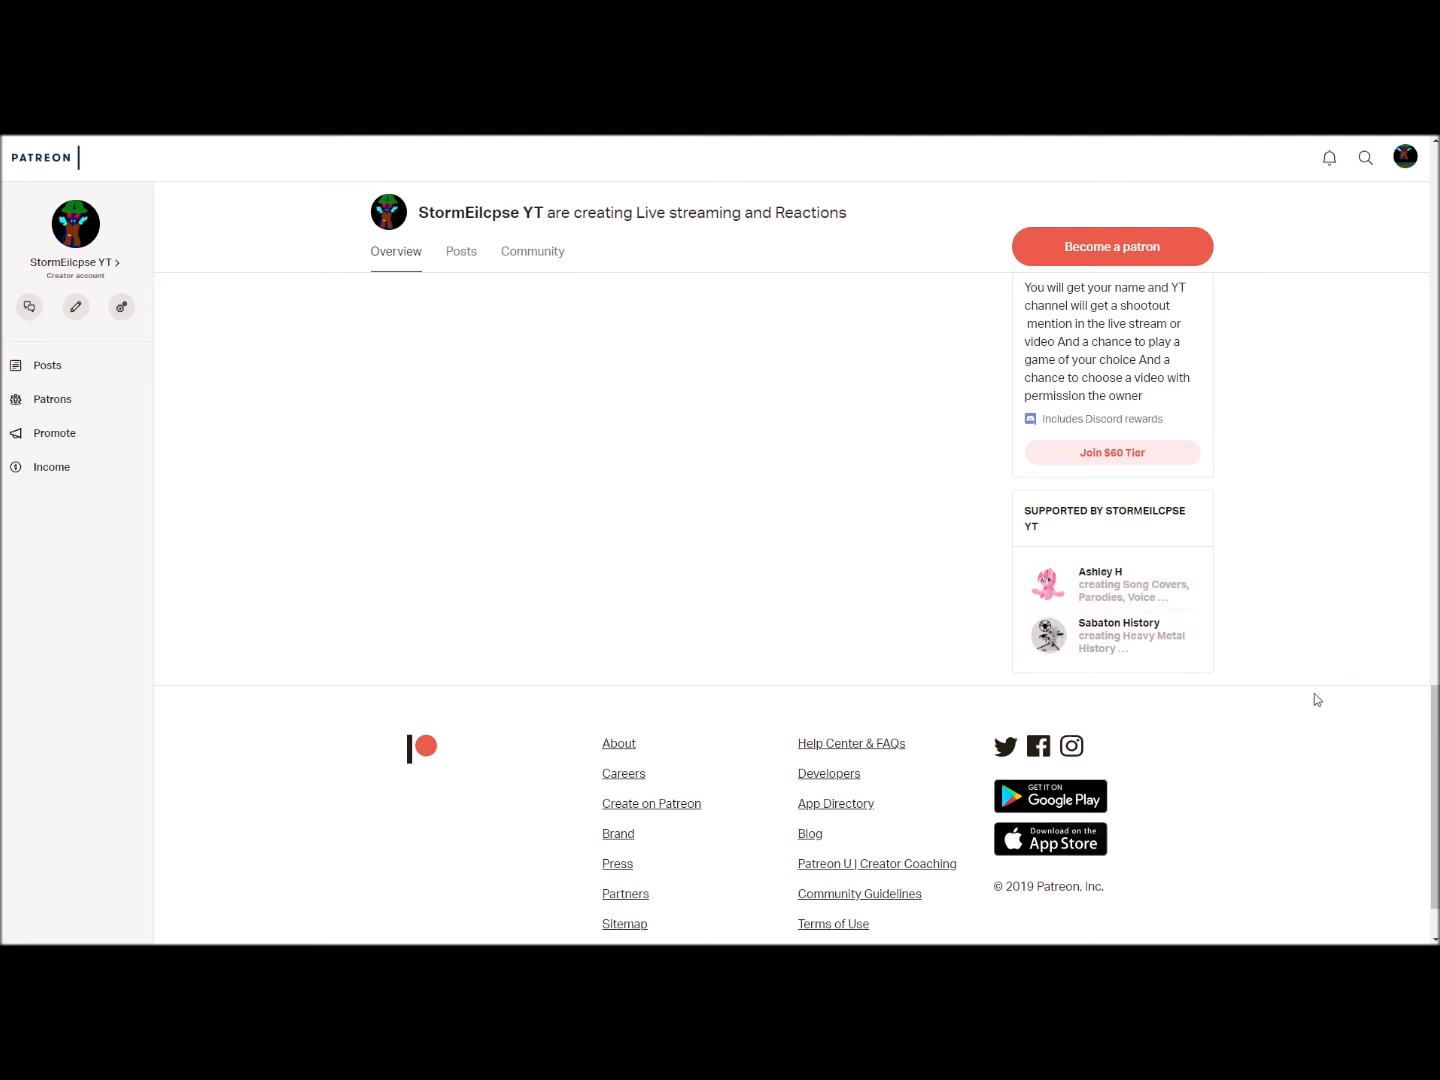